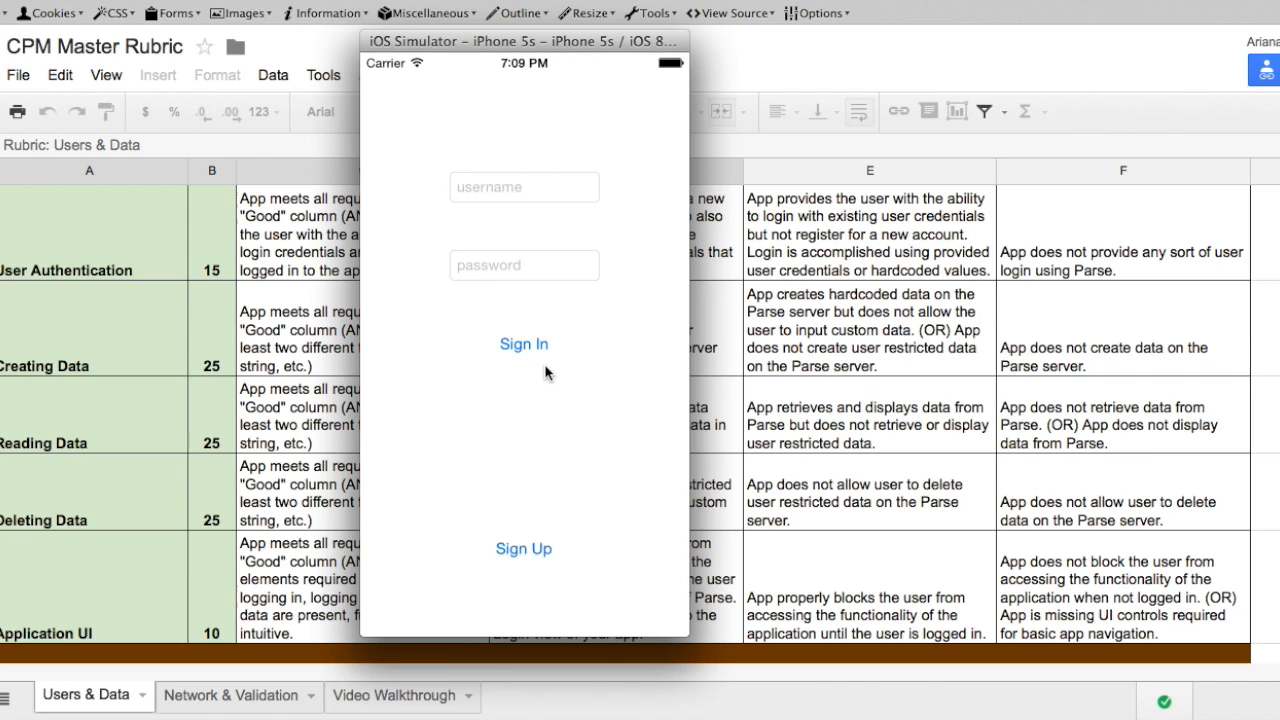
pyautogui.moveTo(528, 552)
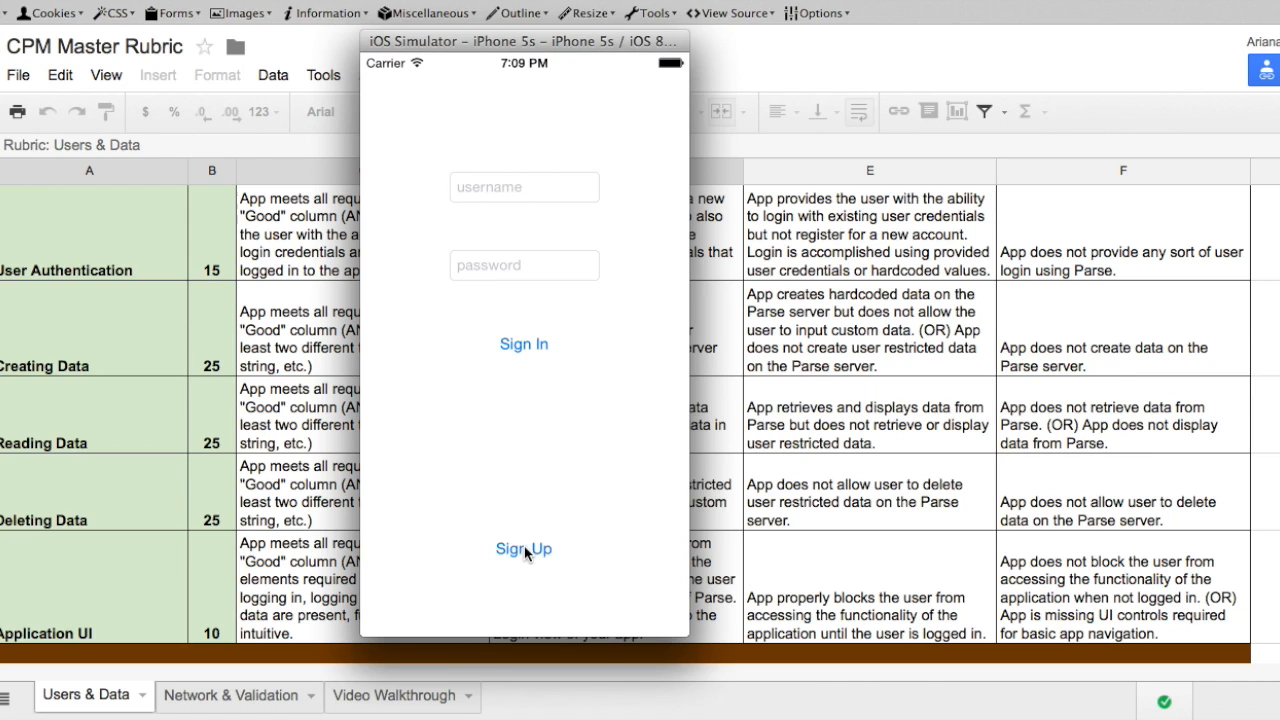
pyautogui.moveTo(338, 420)
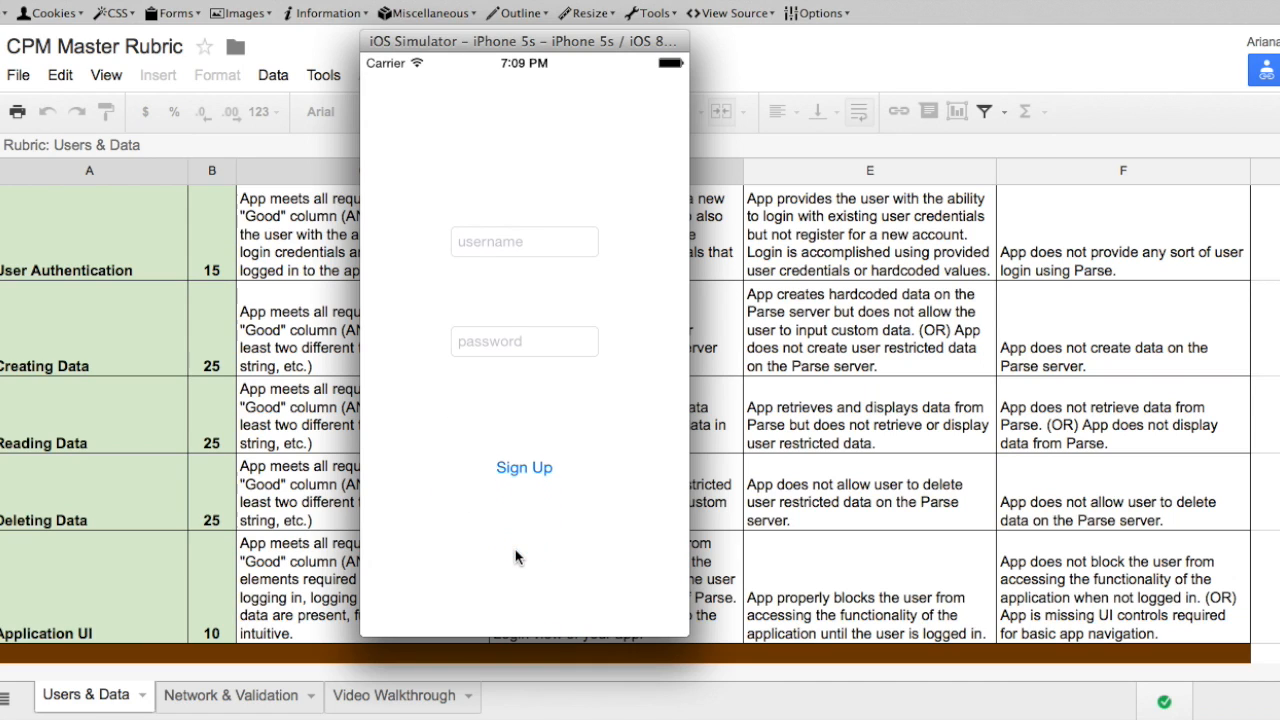
pyautogui.moveTo(488, 252)
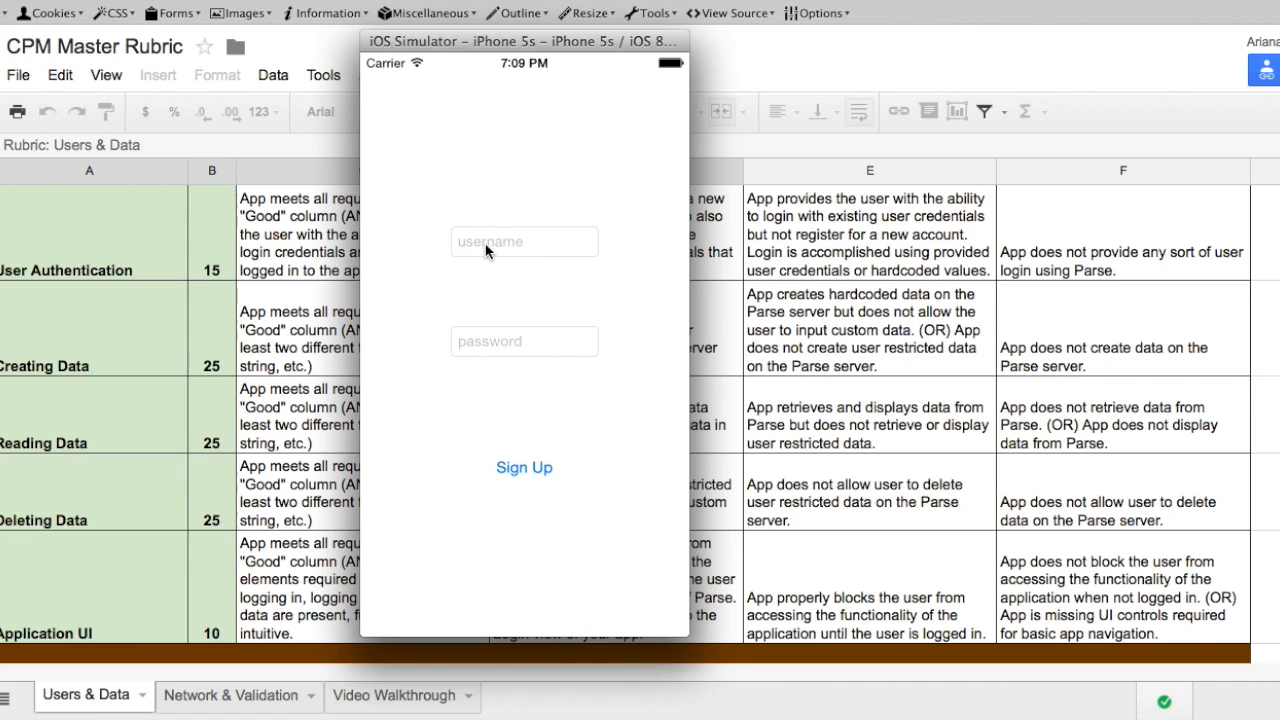
# - Create a new RunLog account with username 'username' and its password
pyautogui.write('user')
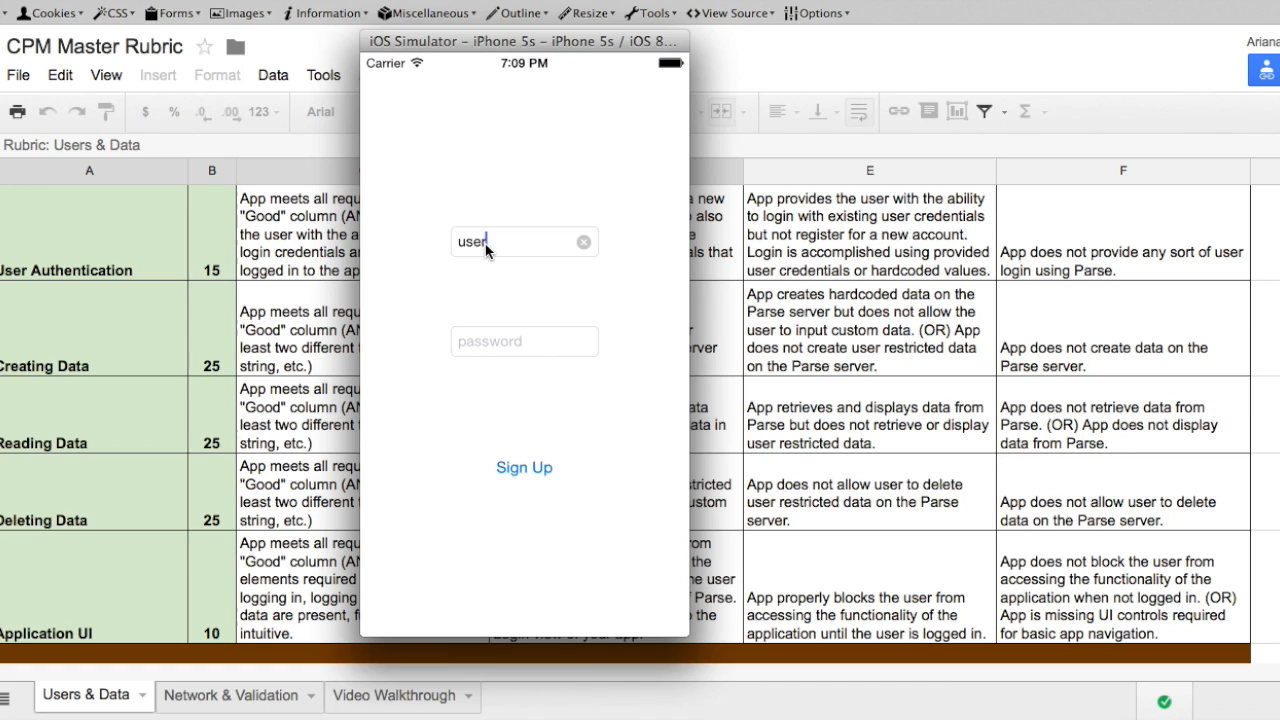
pyautogui.write('ame')
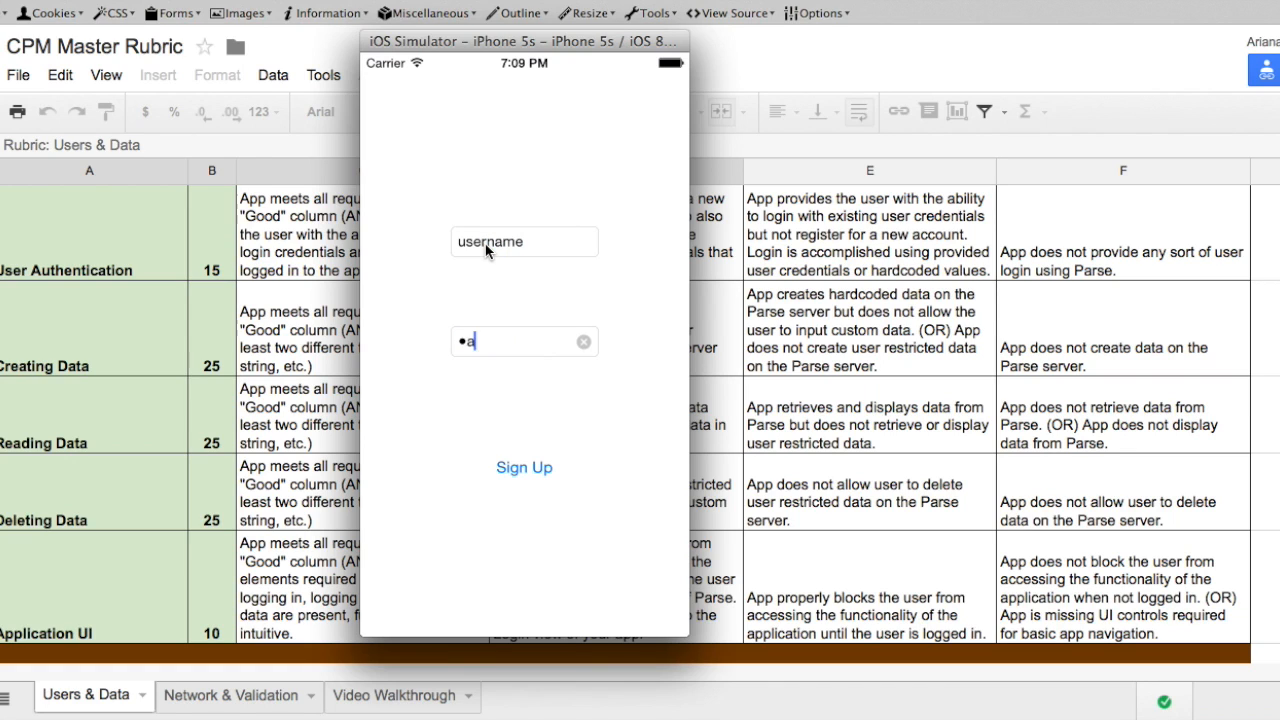
pyautogui.write('assword')
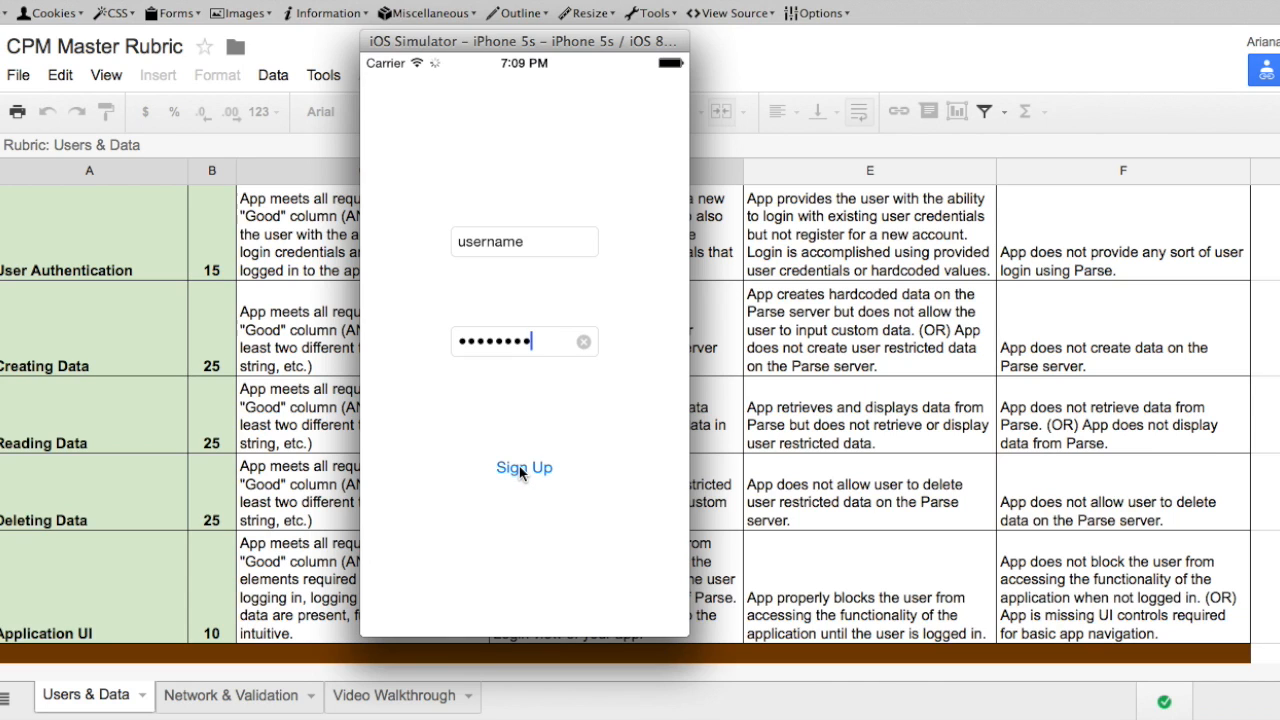
pyautogui.click(524, 468)
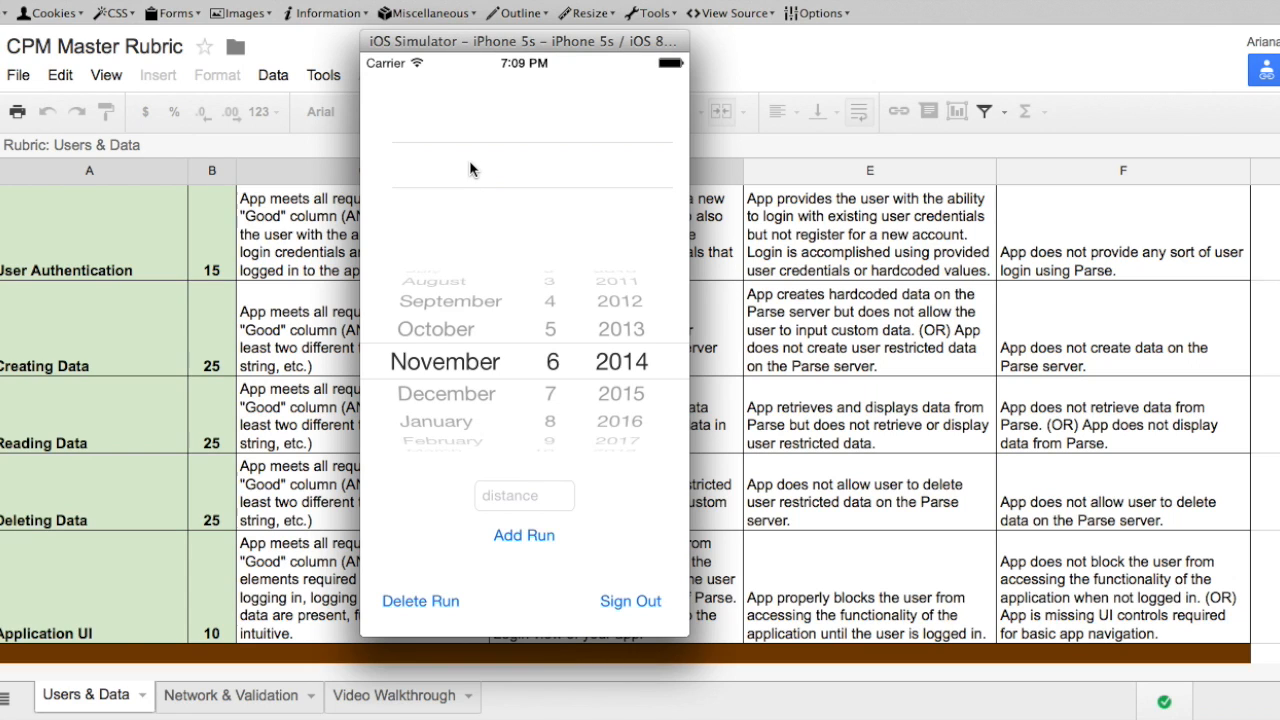
pyautogui.moveTo(210, 164)
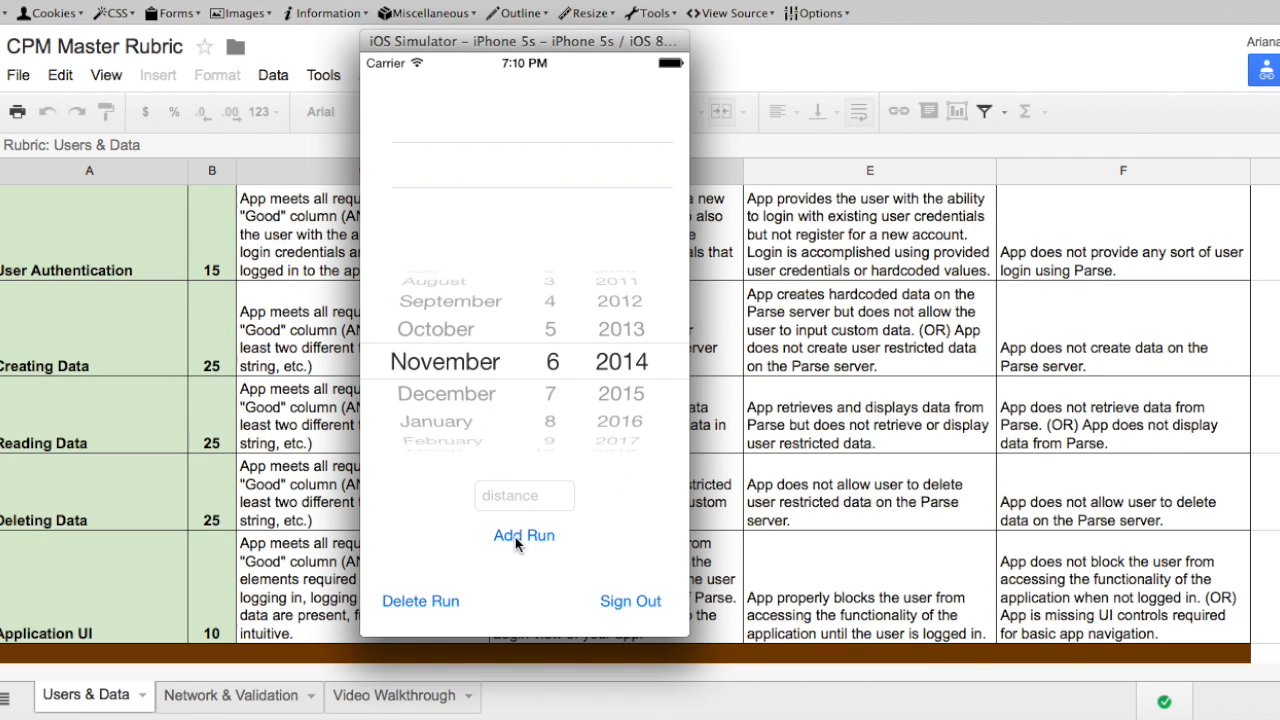
# - Sign out of the RunLog account, returning to the login screen
pyautogui.click(630, 600)
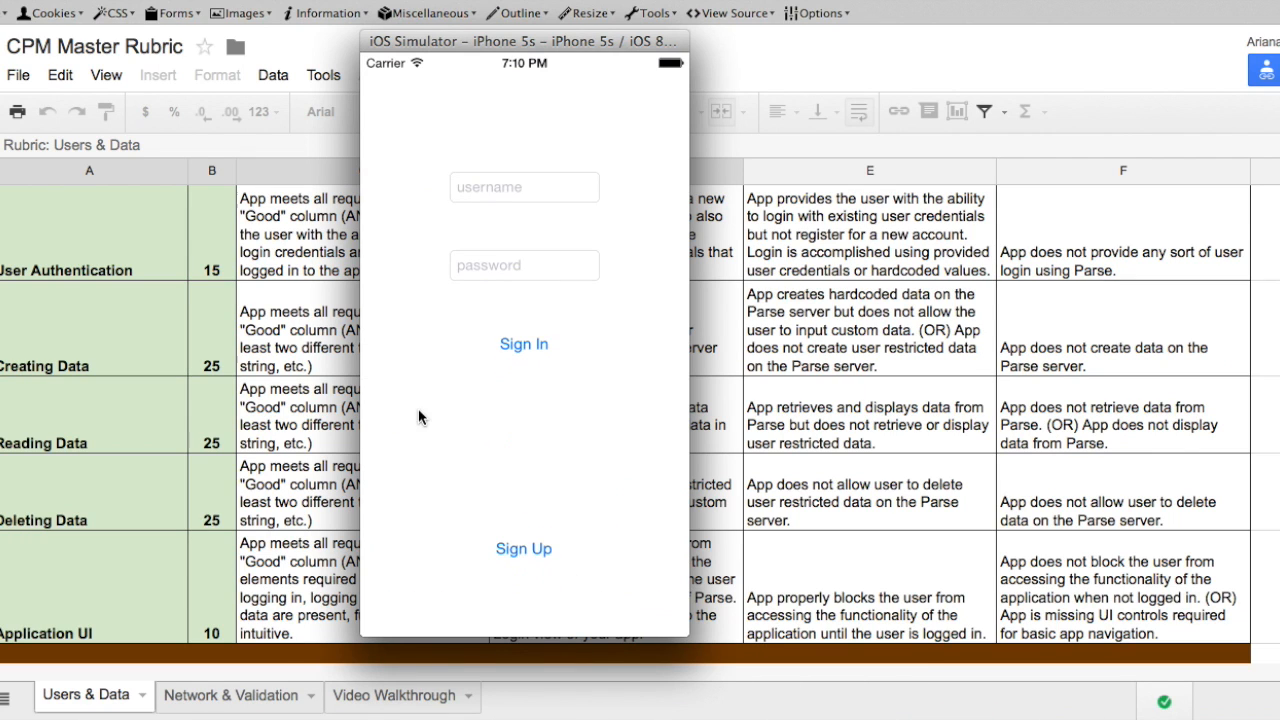
# - Sign in as 'username' with the password to reach the run-entry screen
pyautogui.click(524, 188)
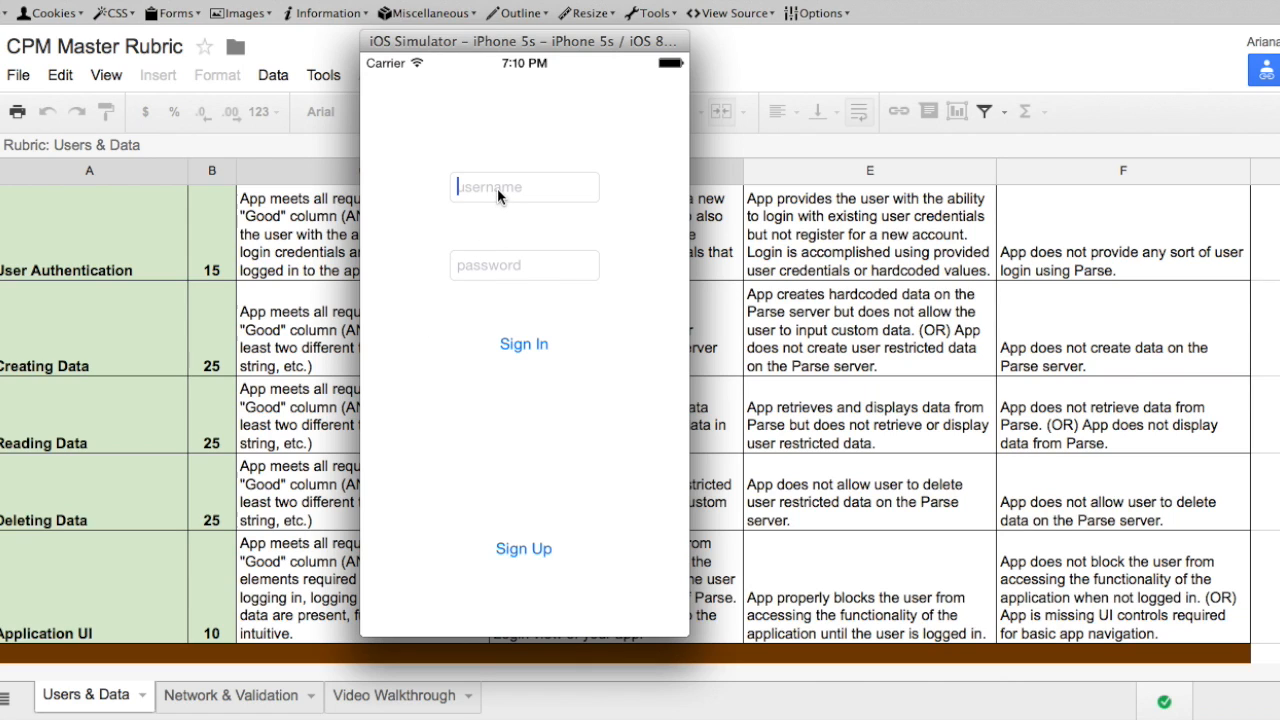
pyautogui.write('username')
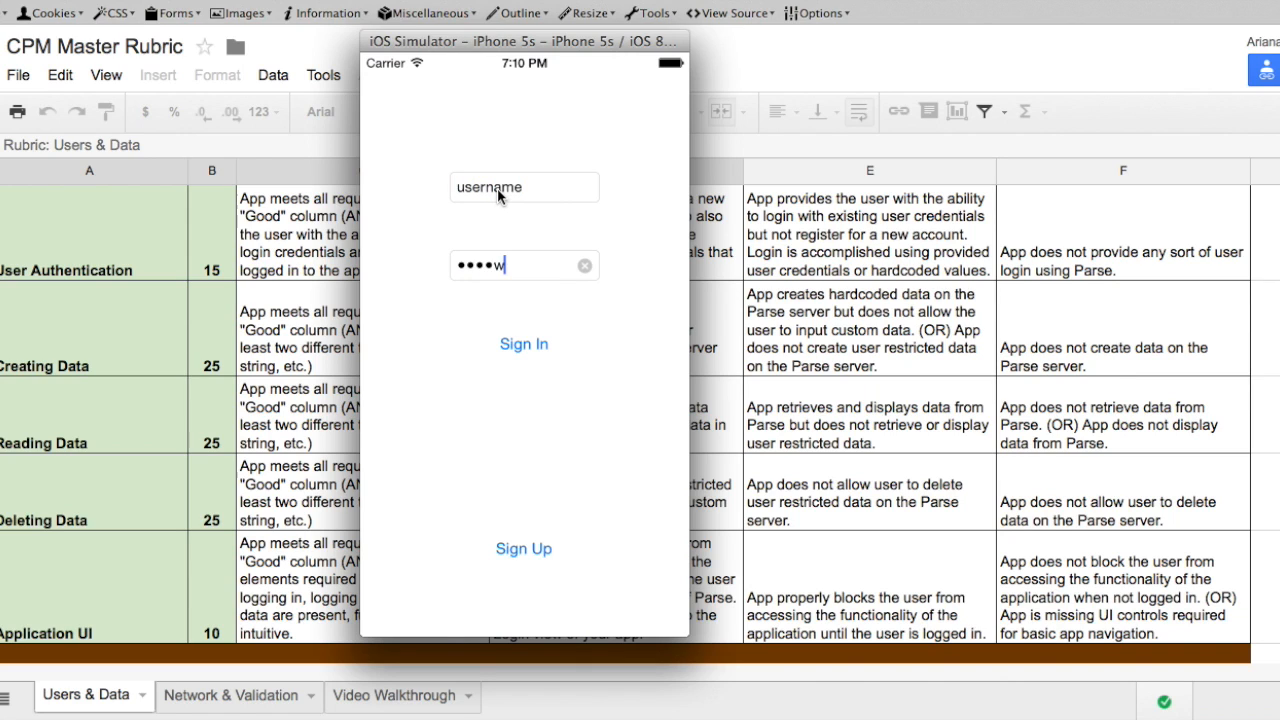
pyautogui.write('rd')
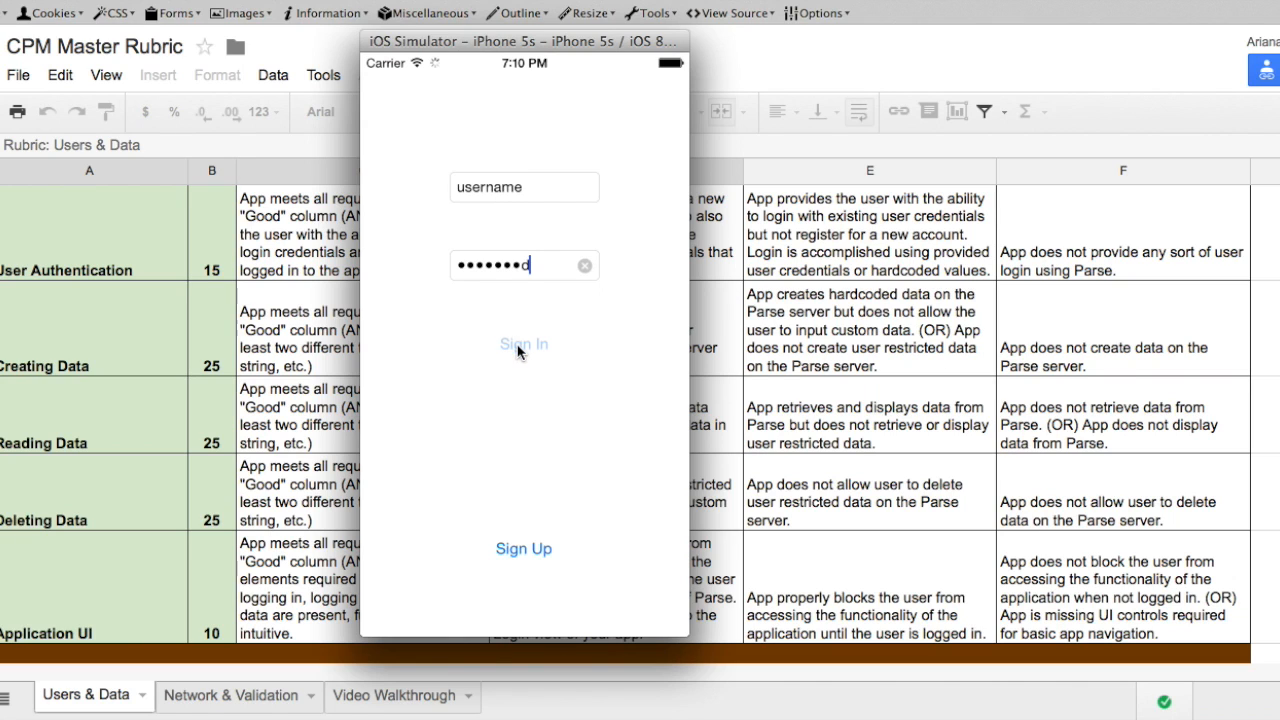
pyautogui.click(524, 344)
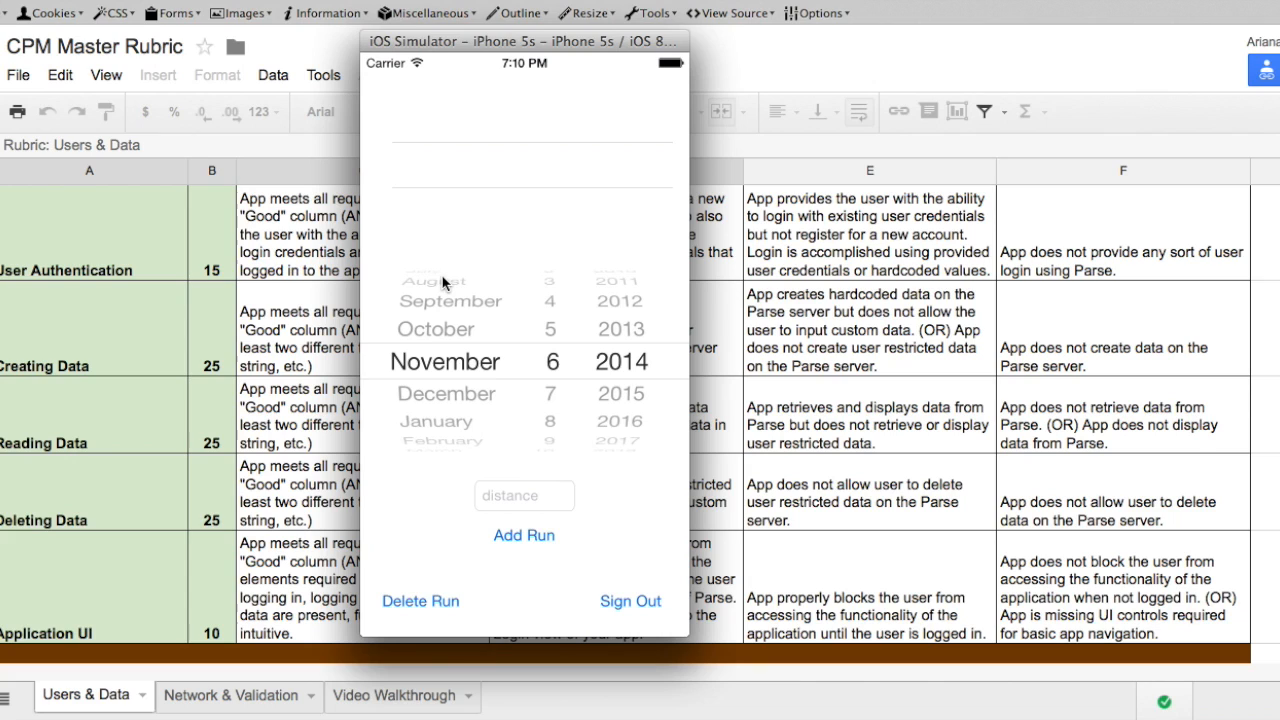
pyautogui.moveTo(504, 496)
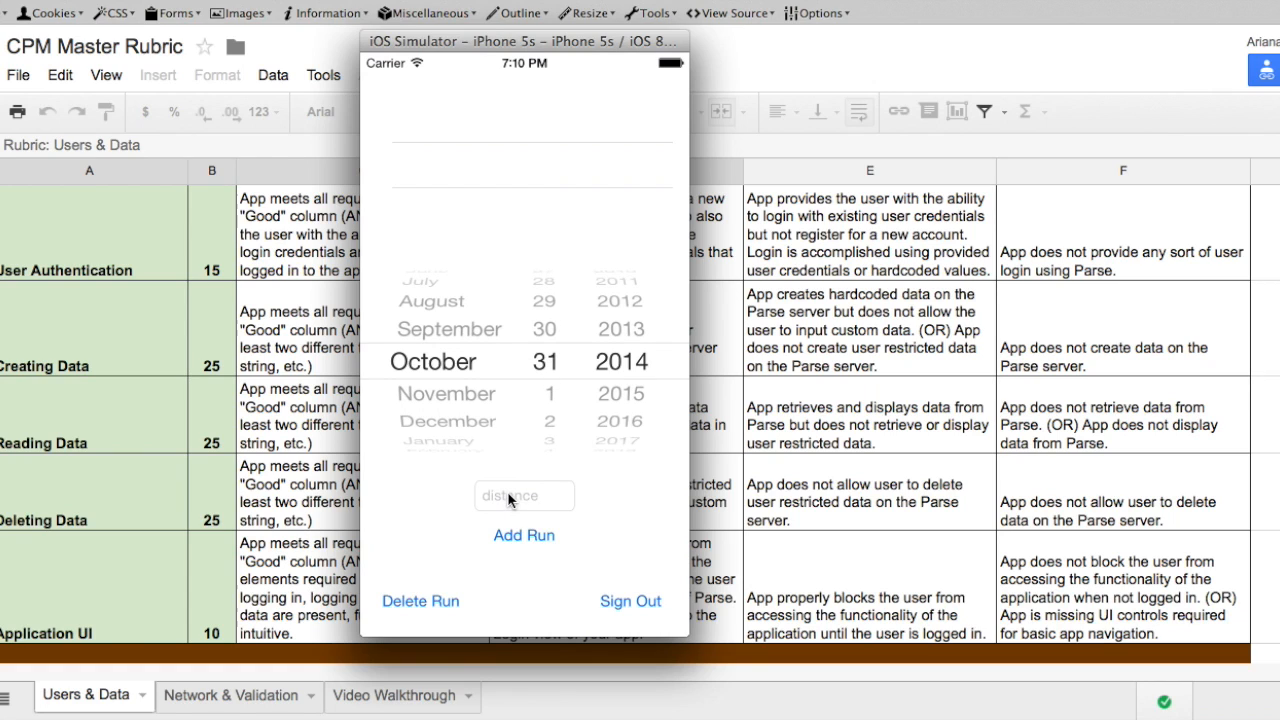
# - Log two runs: 5.6 on 10/31/2014 and 2.6 on 11/06/2014
pyautogui.write('5.')
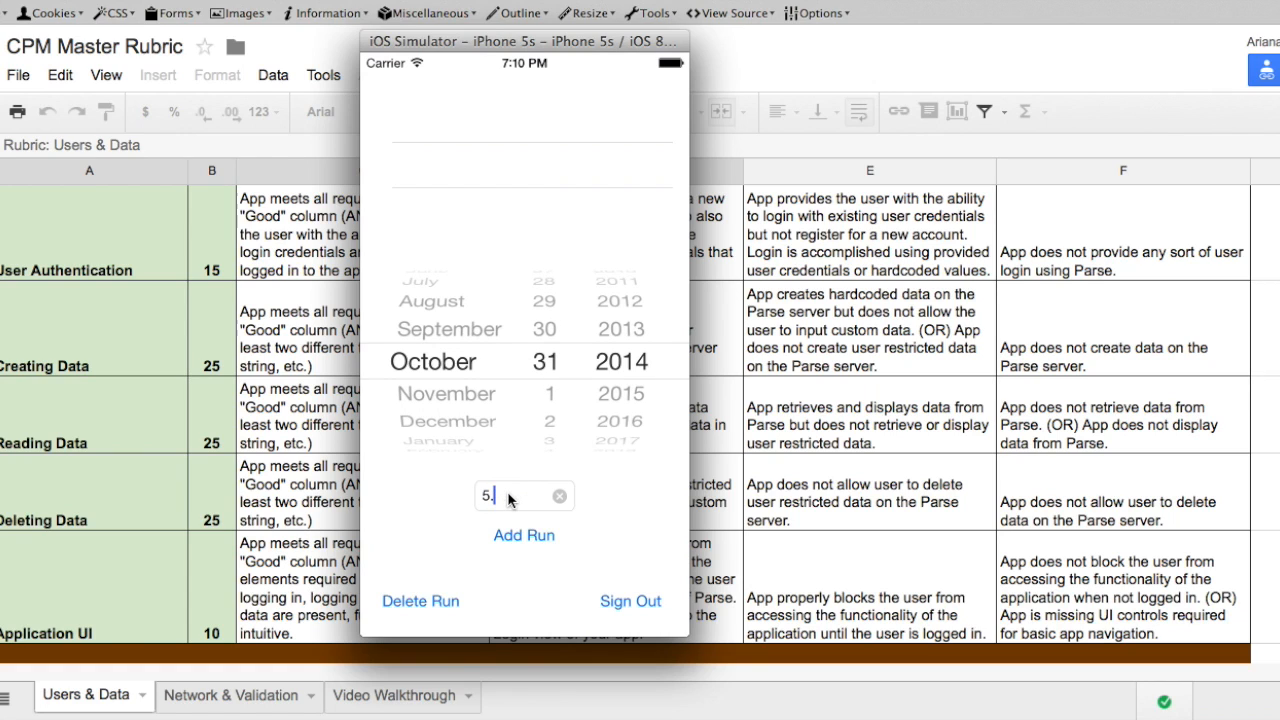
pyautogui.click(524, 536)
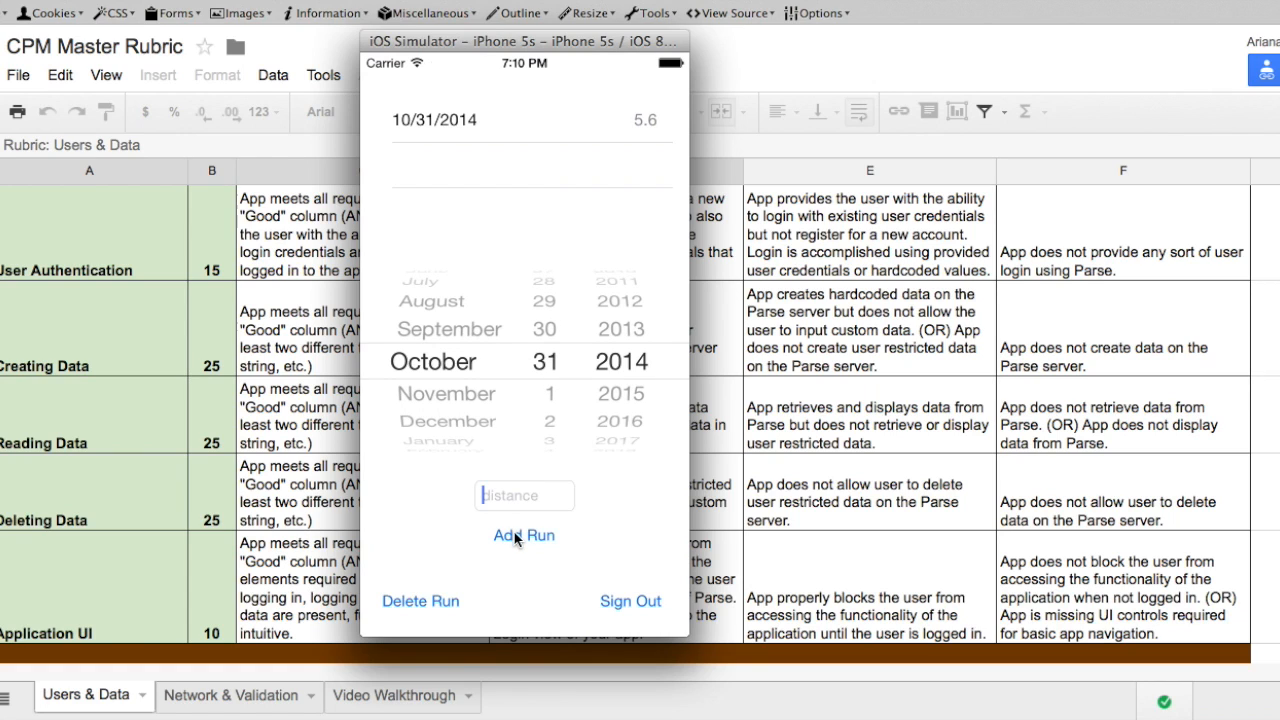
pyautogui.scroll(-3)
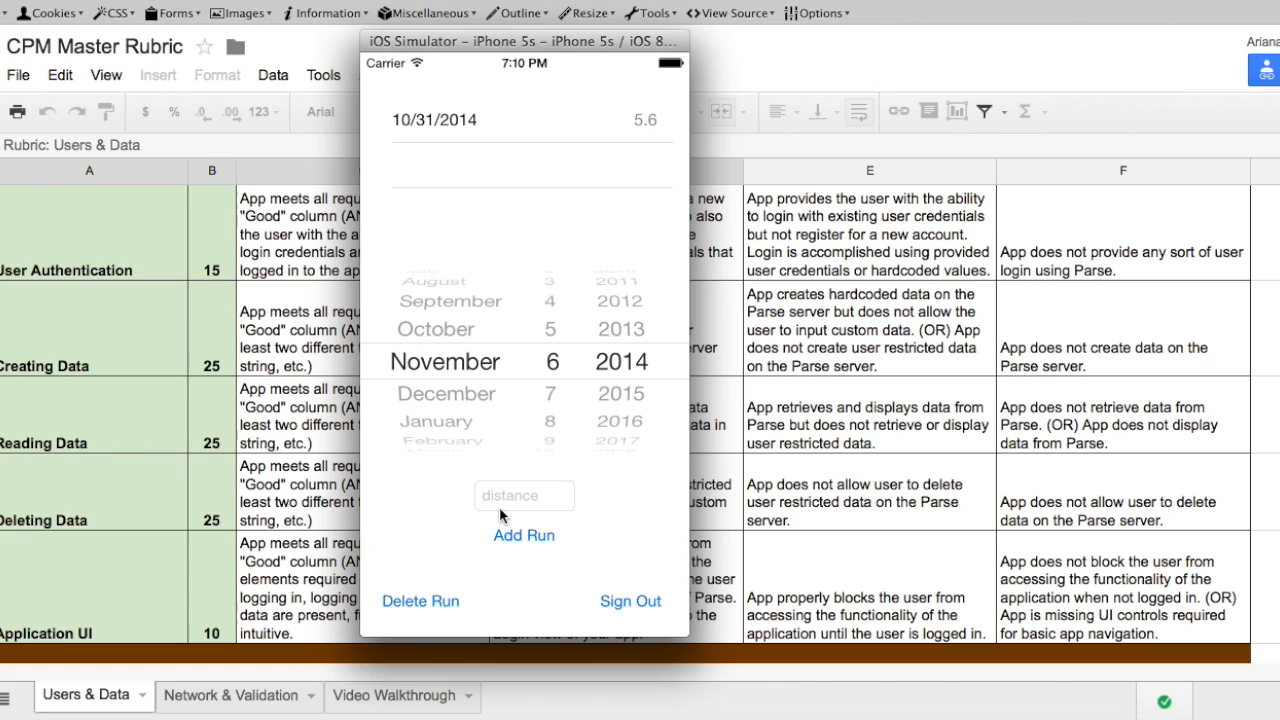
pyautogui.write('2.6')
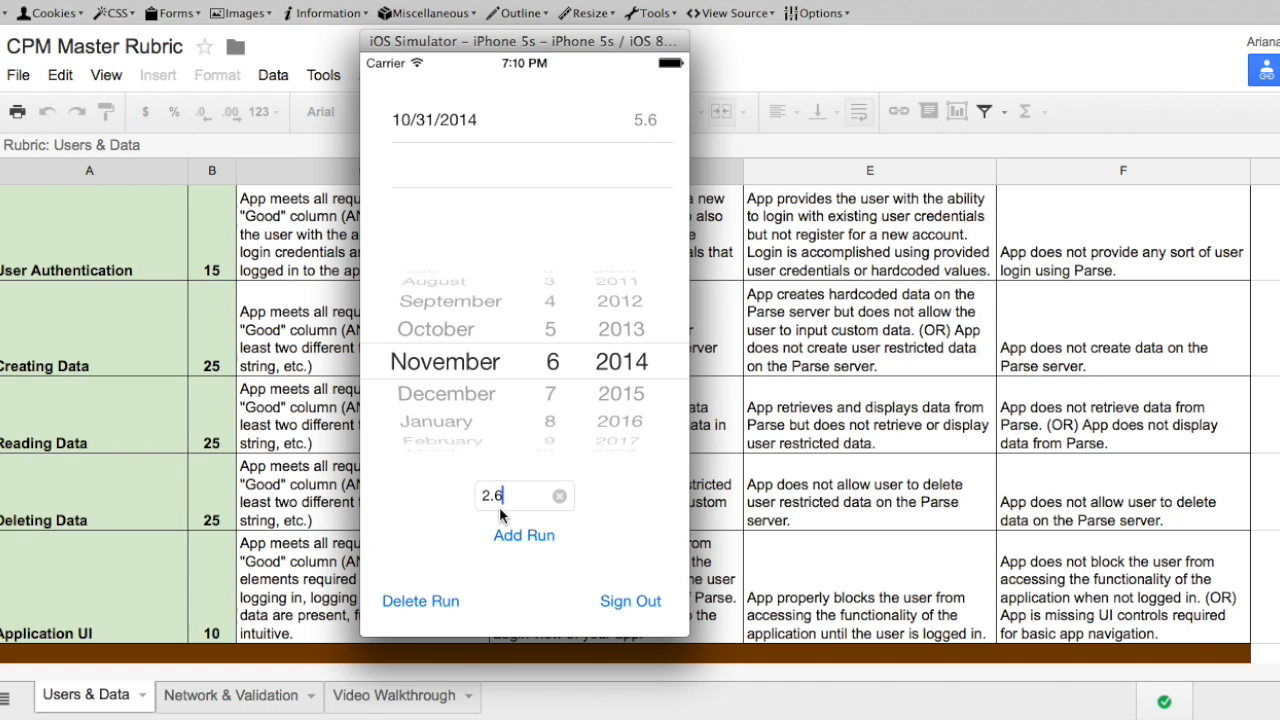
pyautogui.click(524, 536)
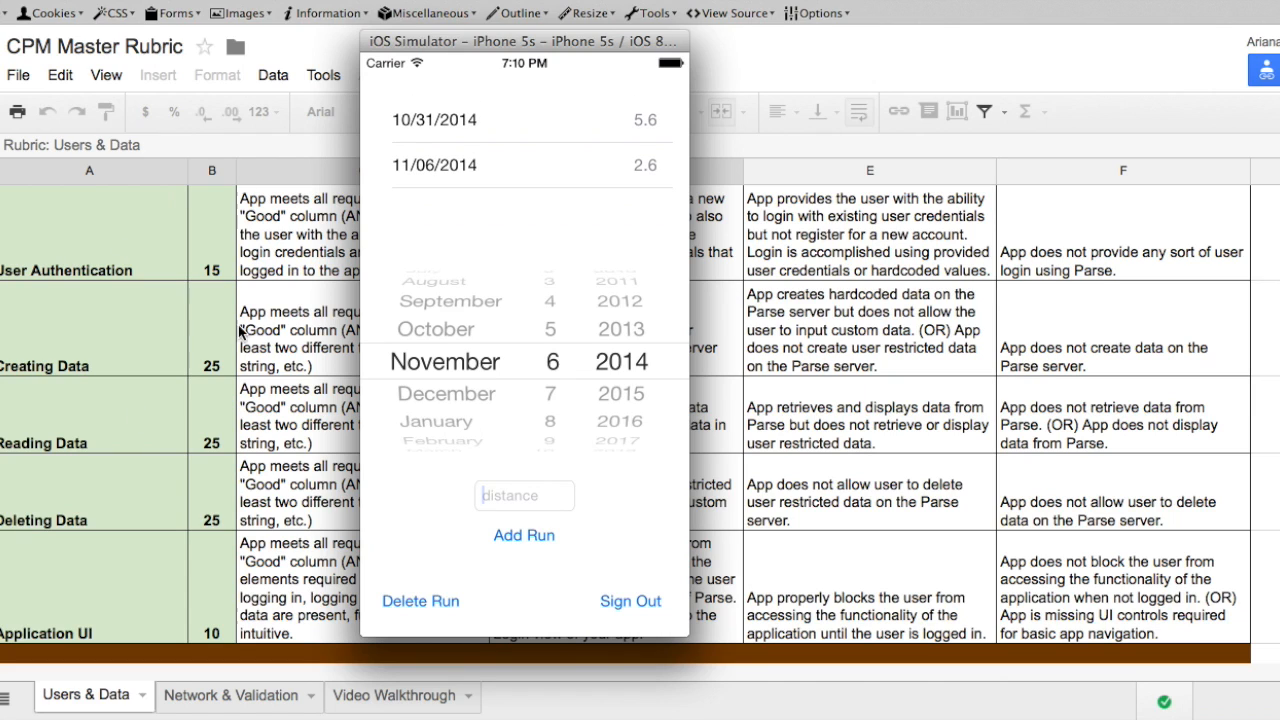
pyautogui.moveTo(472, 132)
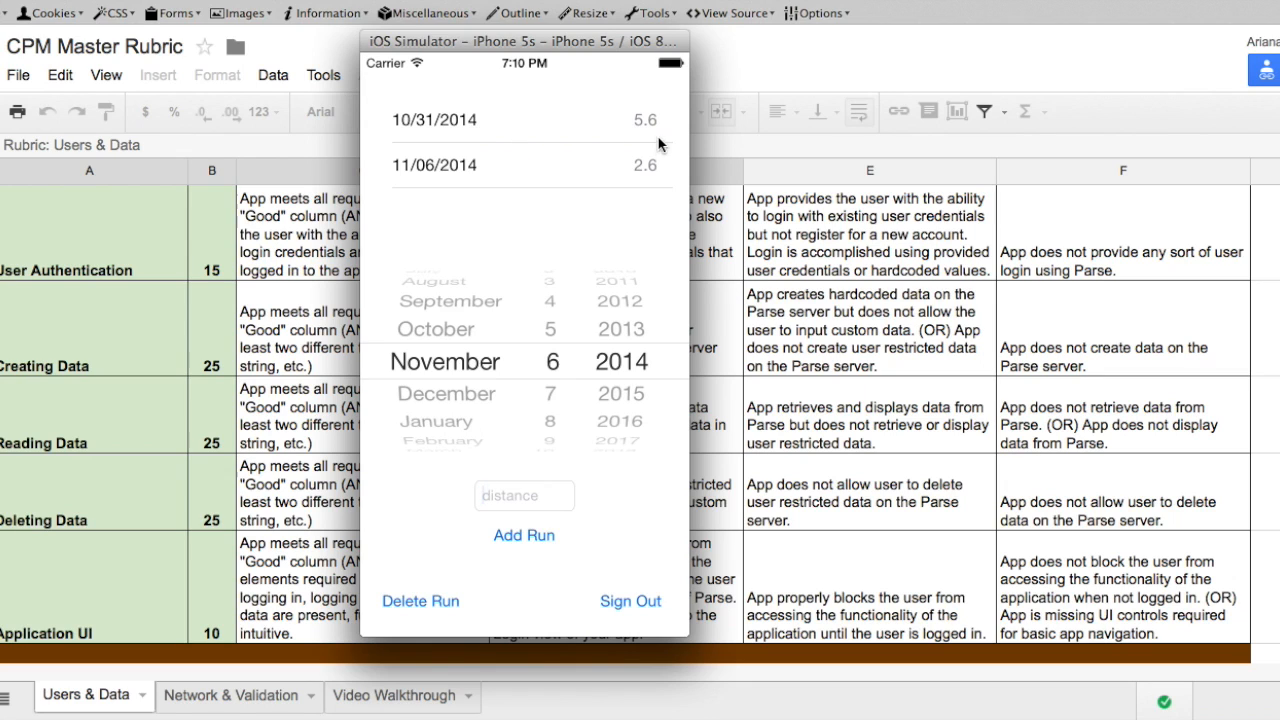
pyautogui.moveTo(666, 188)
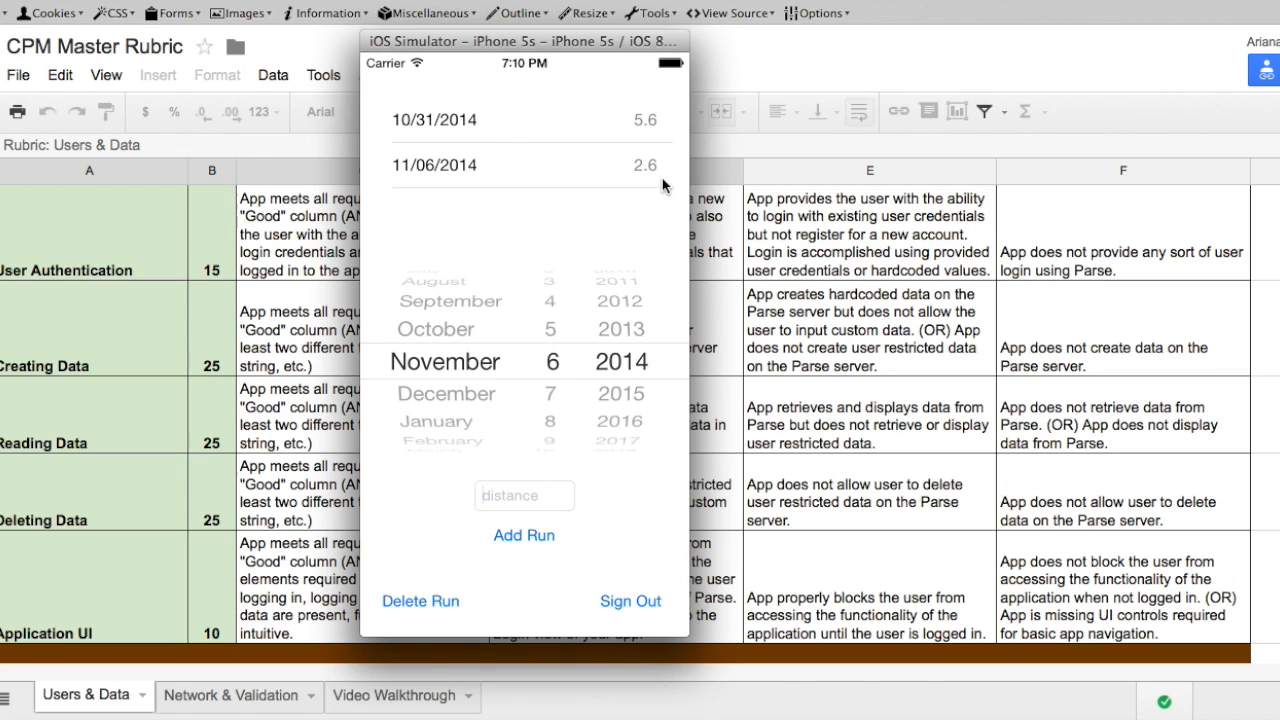
pyautogui.moveTo(422, 124)
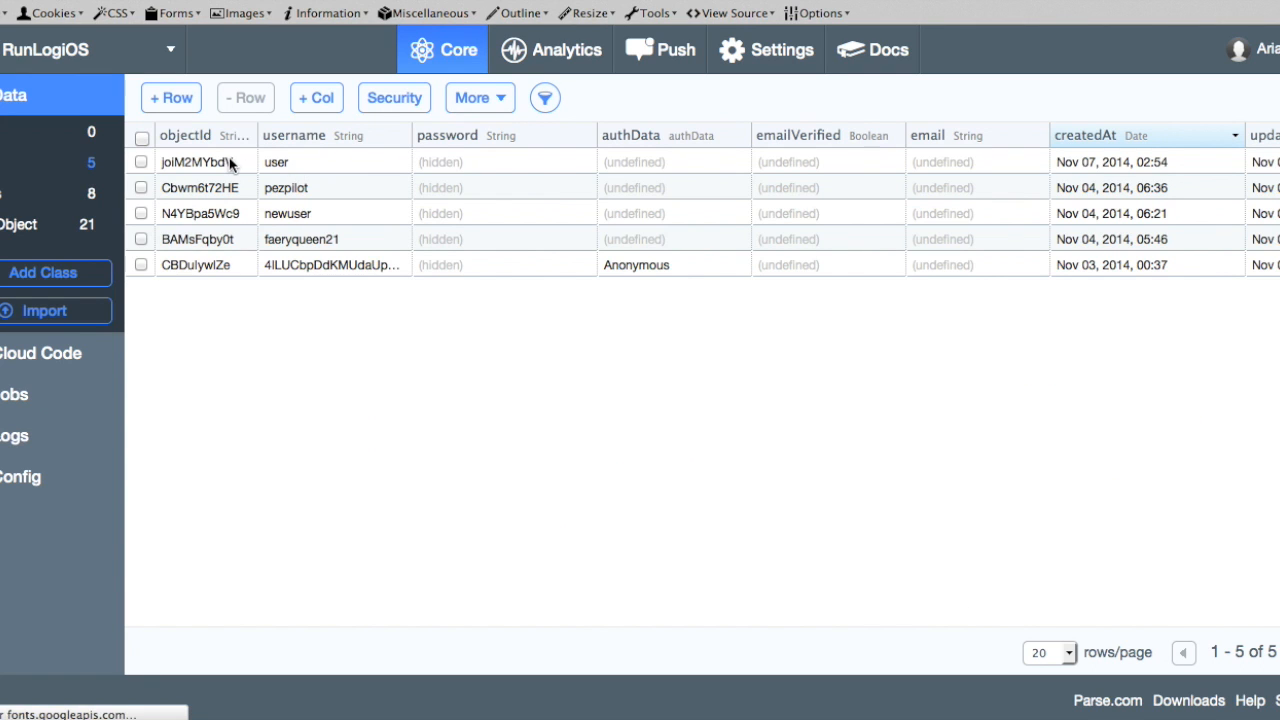
# - Refresh the Parse User class to show the new user, skipping the Java update
pyautogui.click(170, 96)
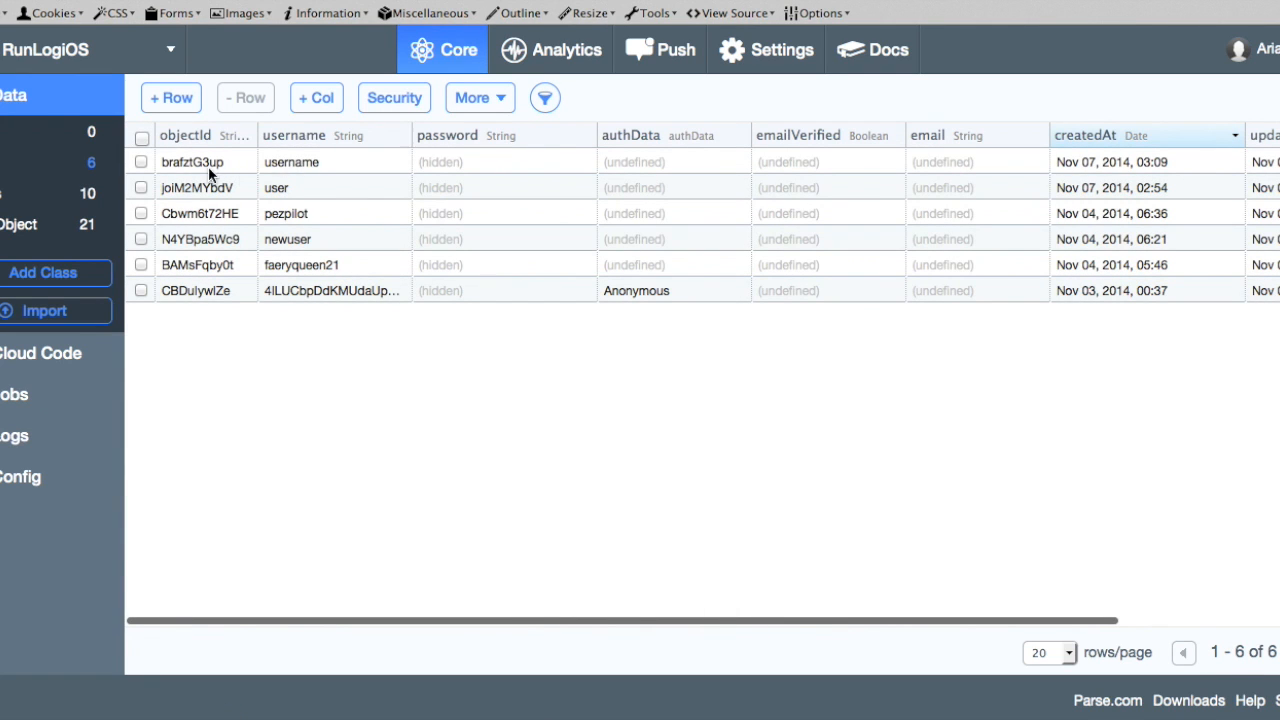
pyautogui.moveTo(4, 196)
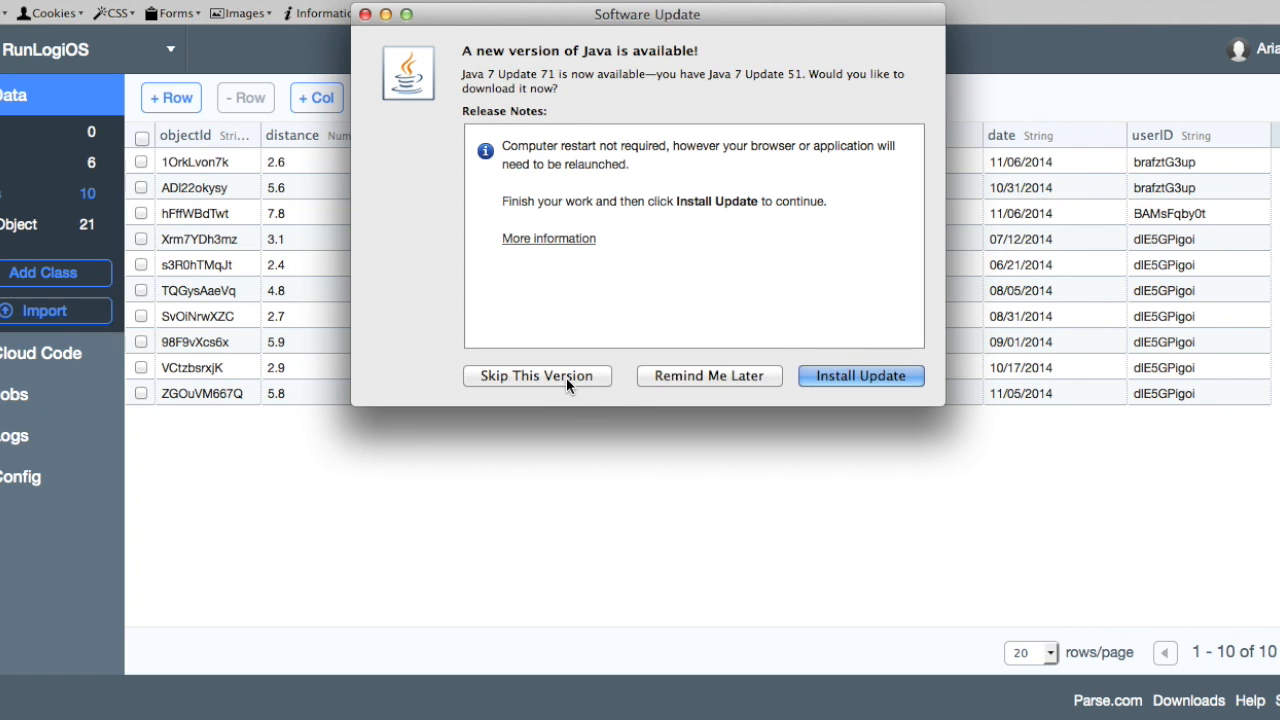
pyautogui.click(536, 376)
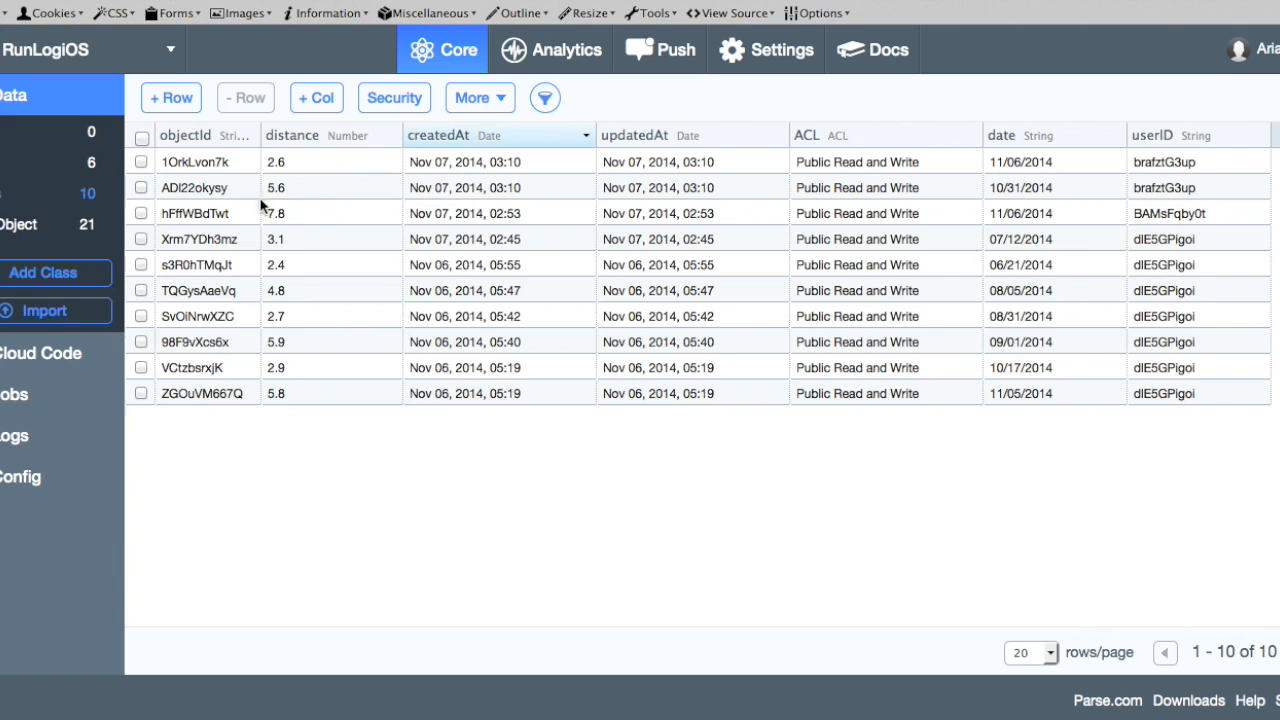
pyautogui.moveTo(696, 482)
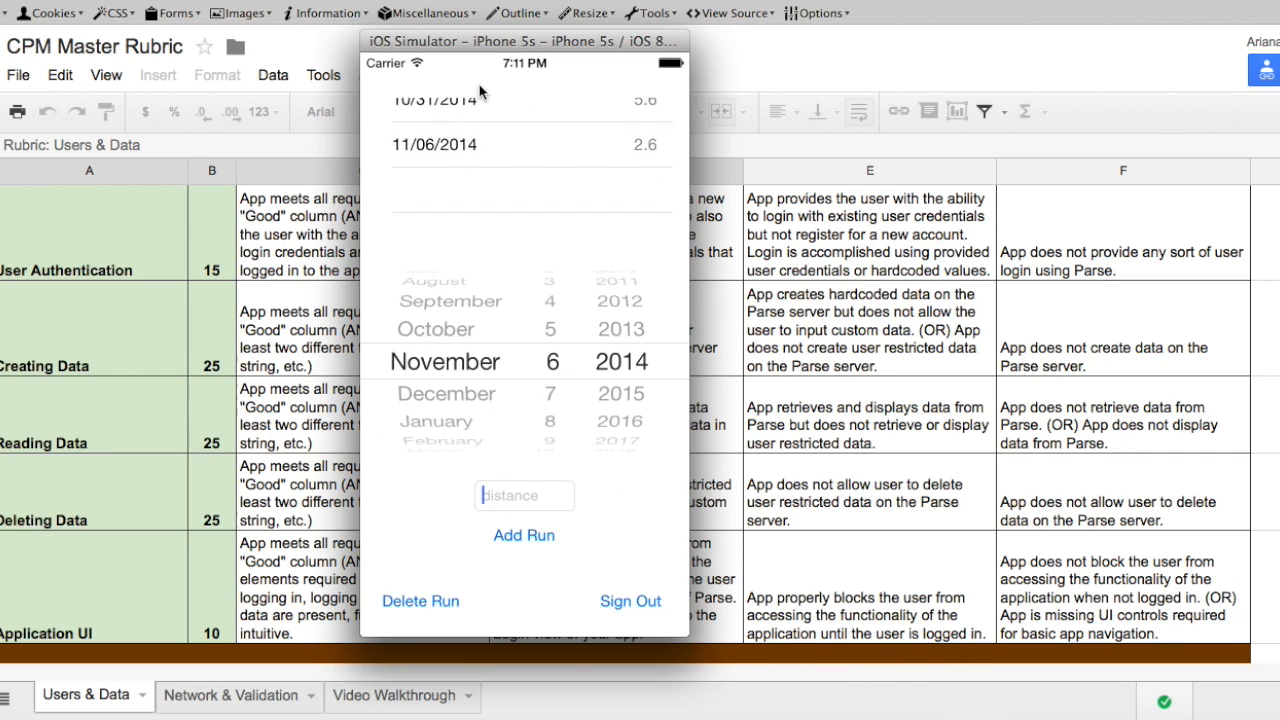
# - Sign out and log back in as 'username'; both runs 5.6 and 2.6 remain listed
pyautogui.click(630, 600)
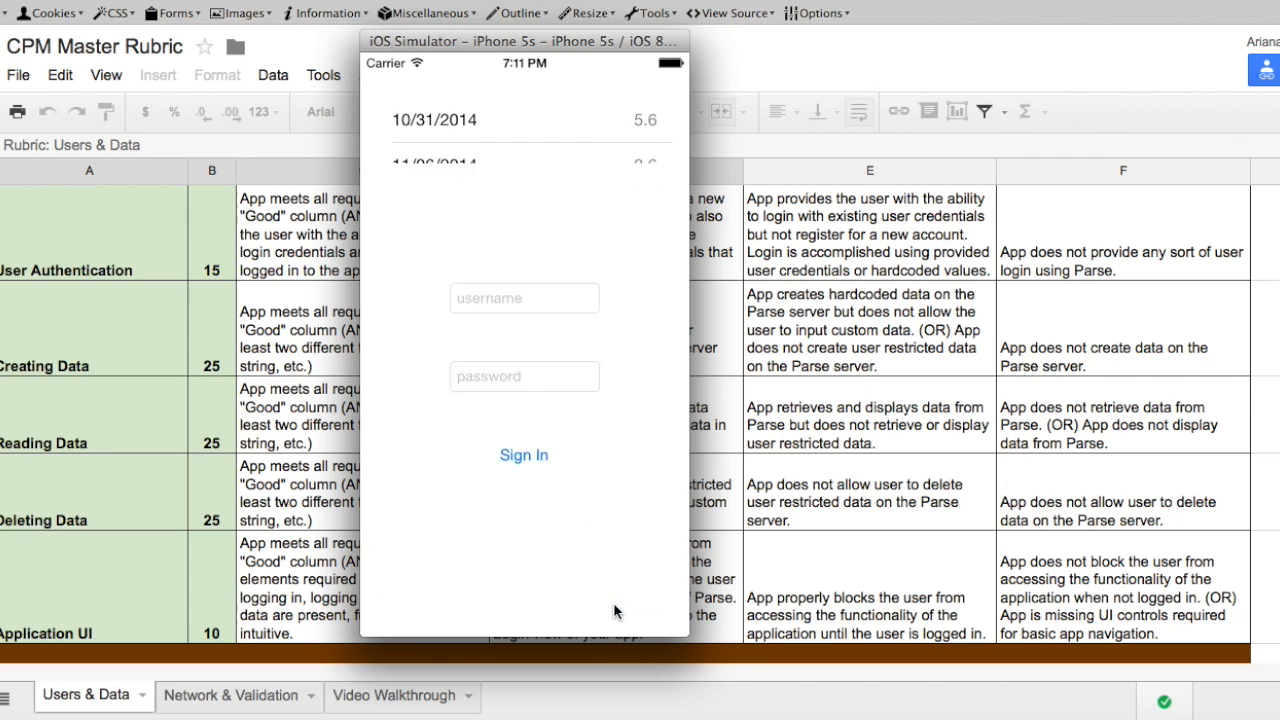
pyautogui.write('username')
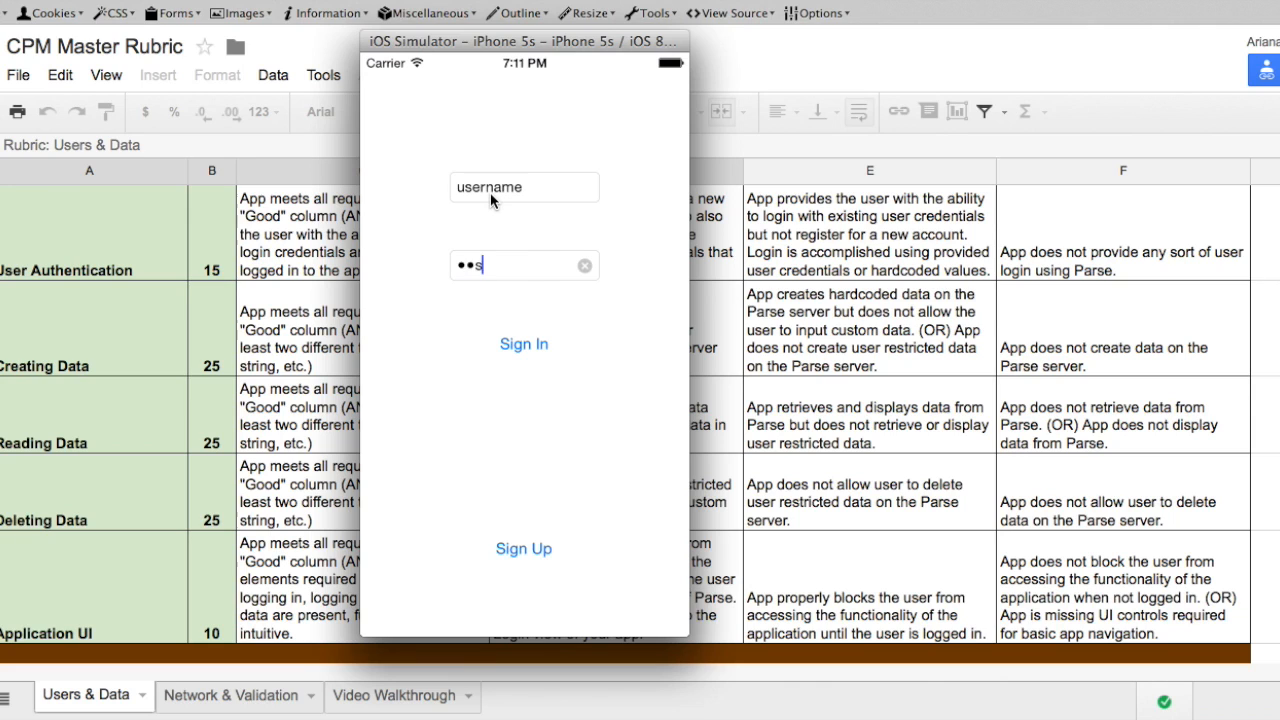
pyautogui.write('assword')
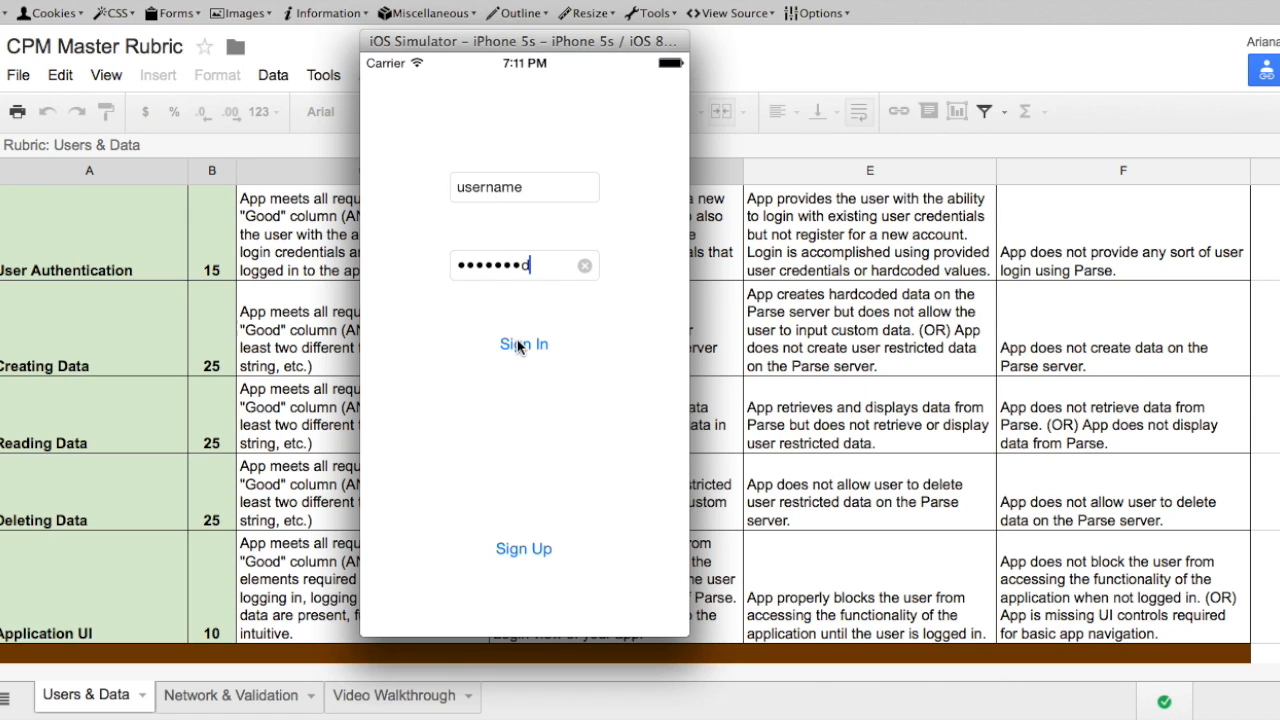
pyautogui.click(524, 344)
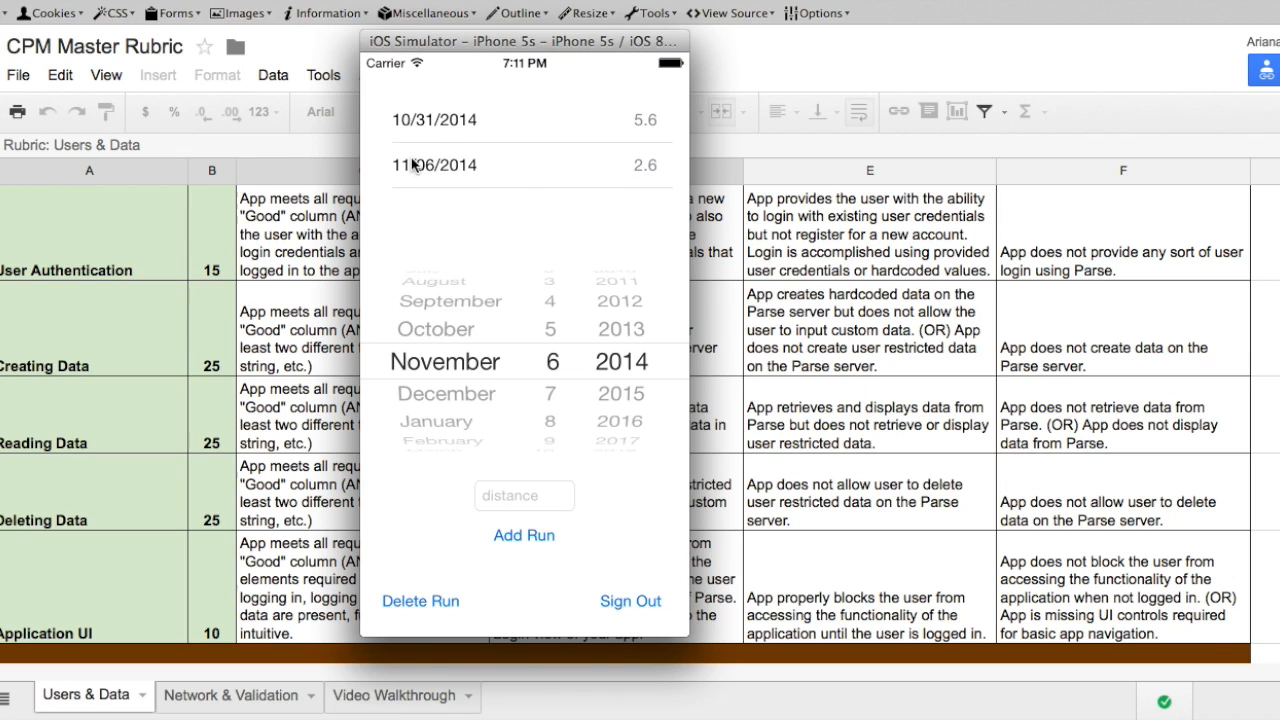
pyautogui.click(434, 164)
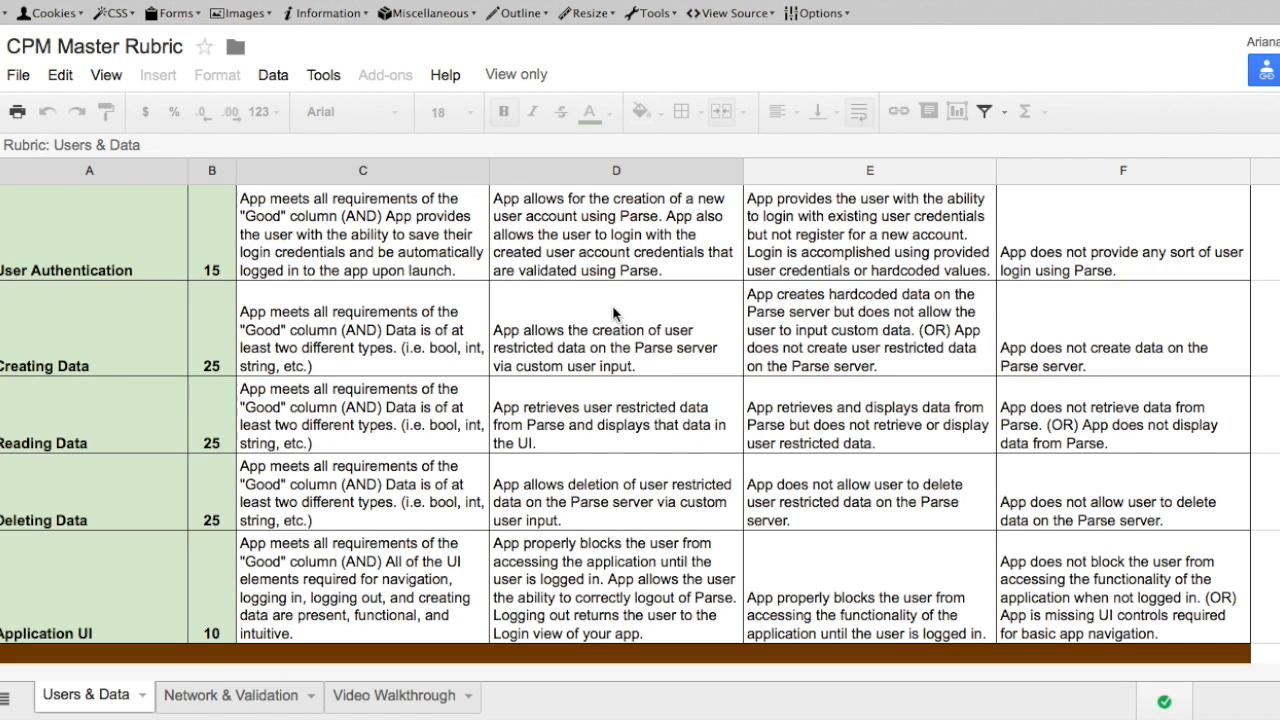
pyautogui.moveTo(420, 548)
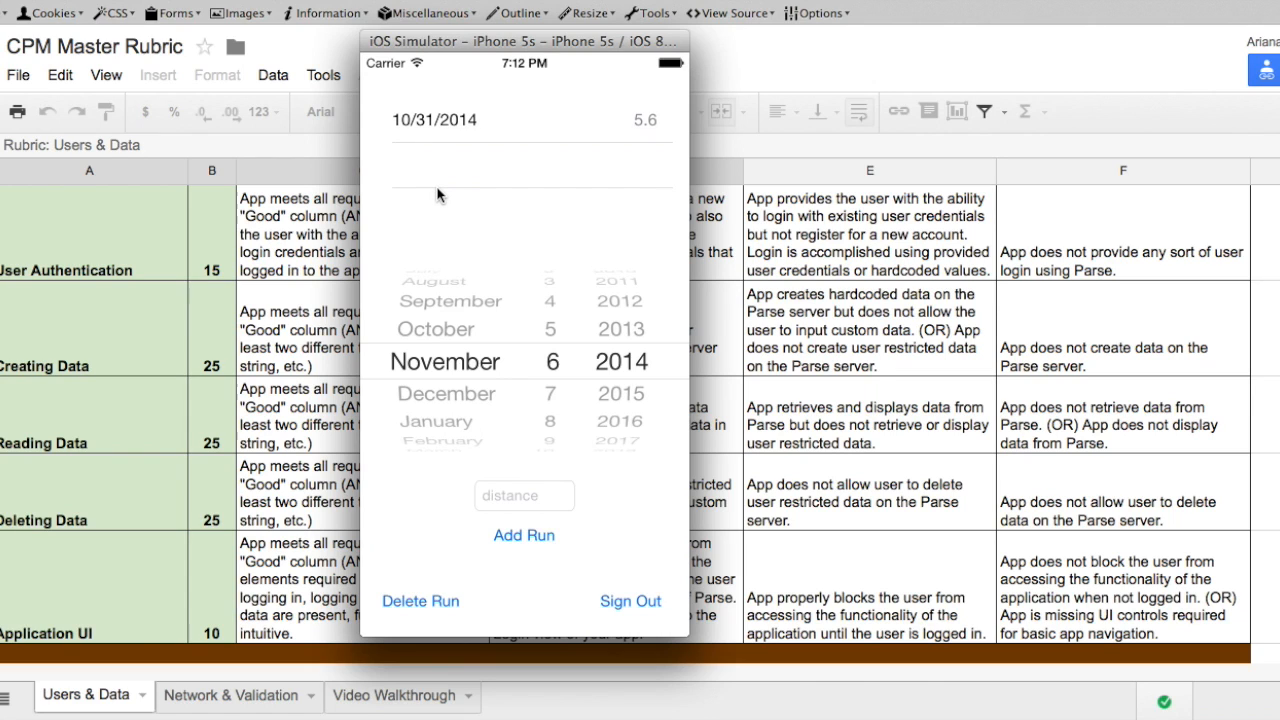
pyautogui.moveTo(502, 662)
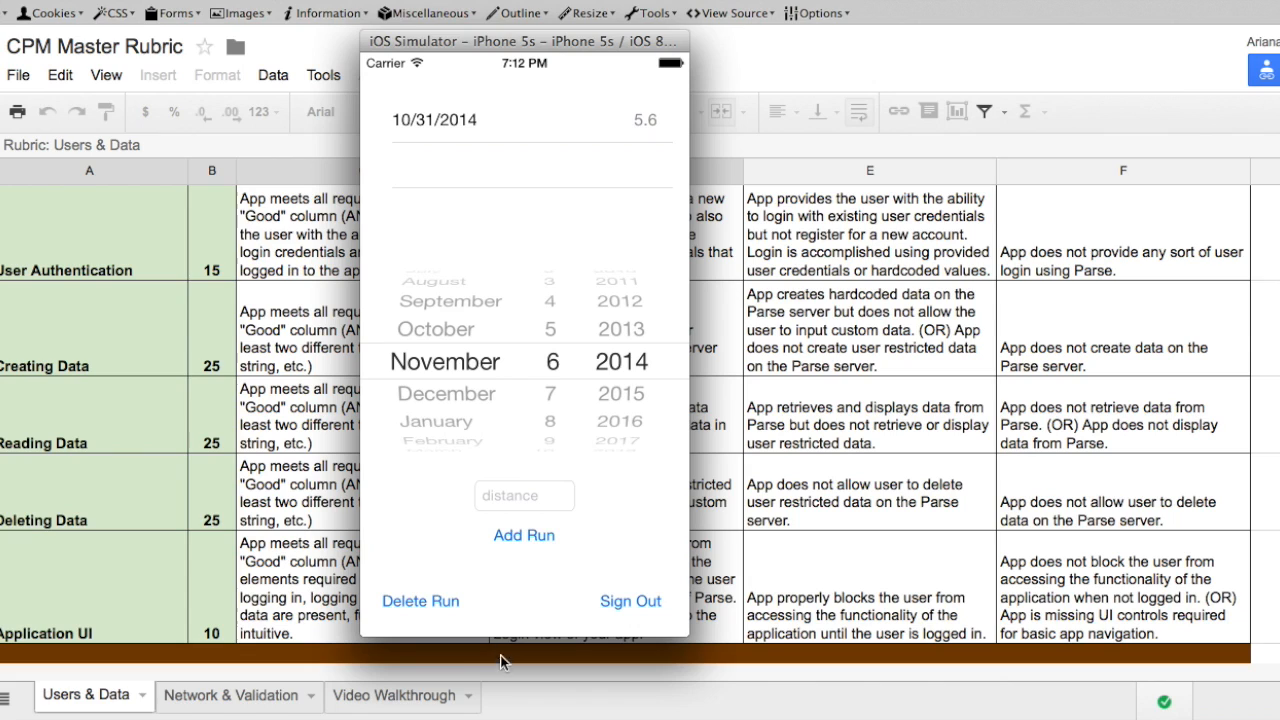
pyautogui.moveTo(500, 230)
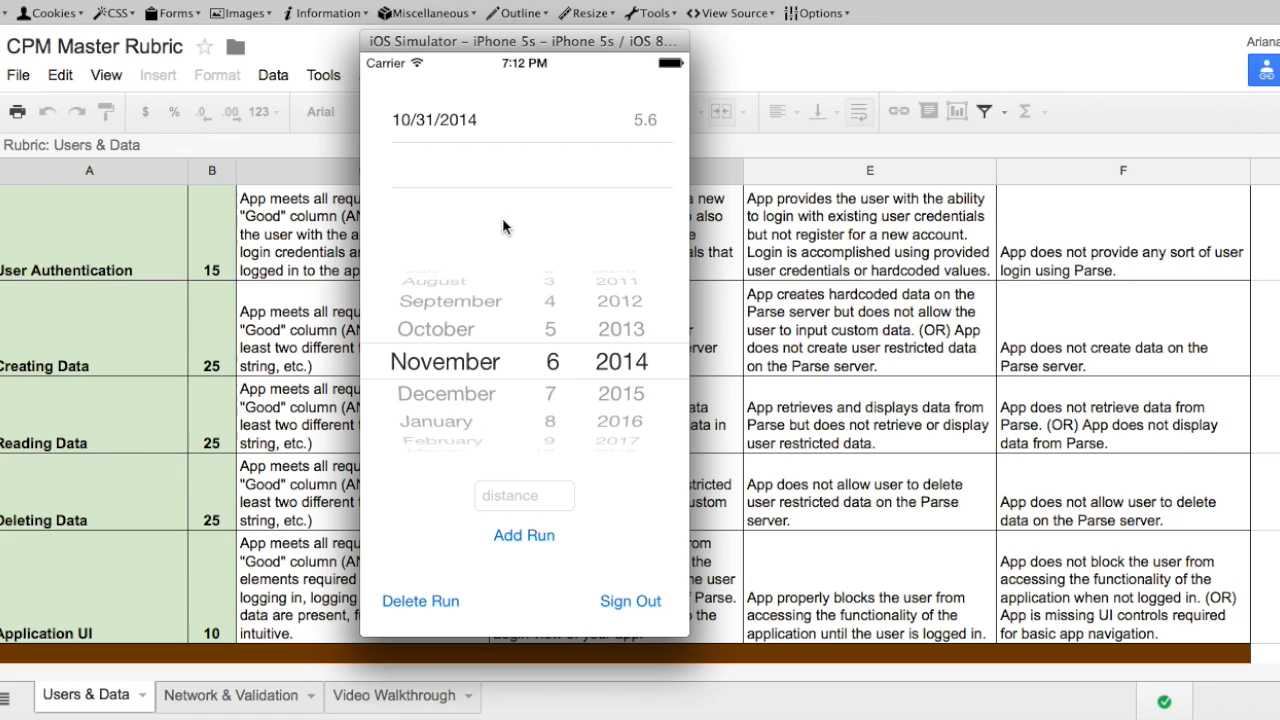
pyautogui.moveTo(612, 196)
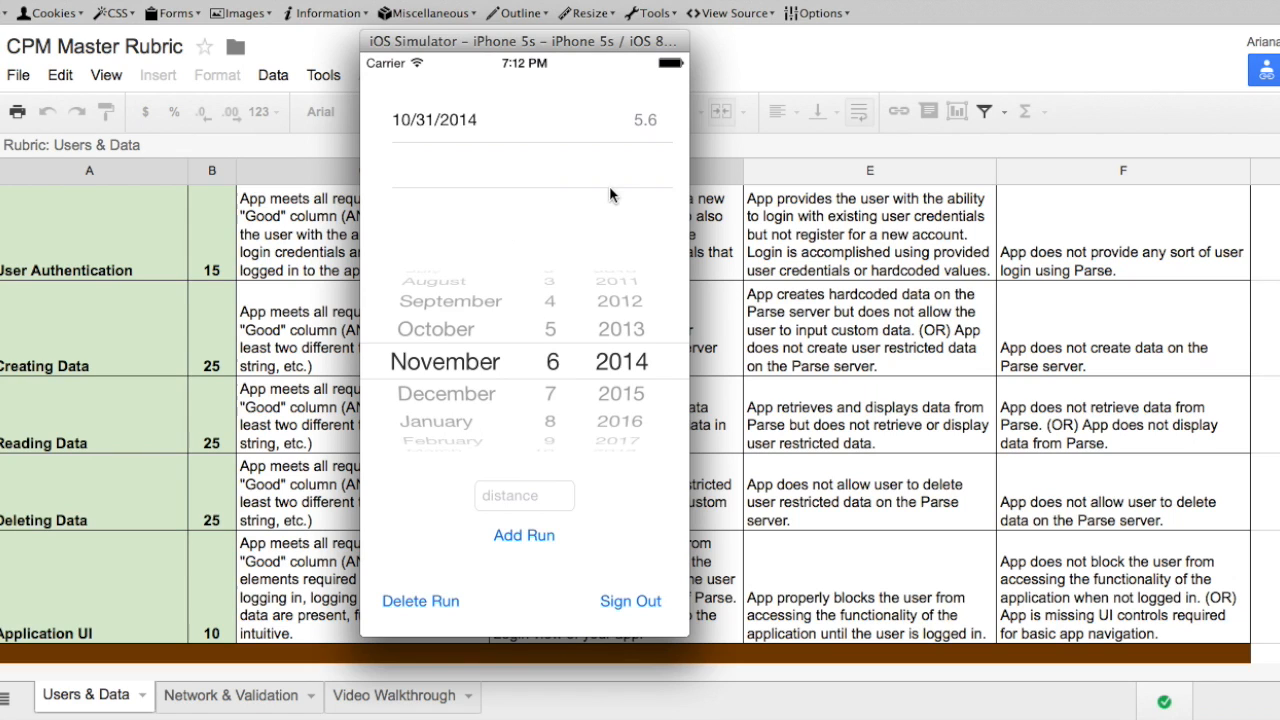